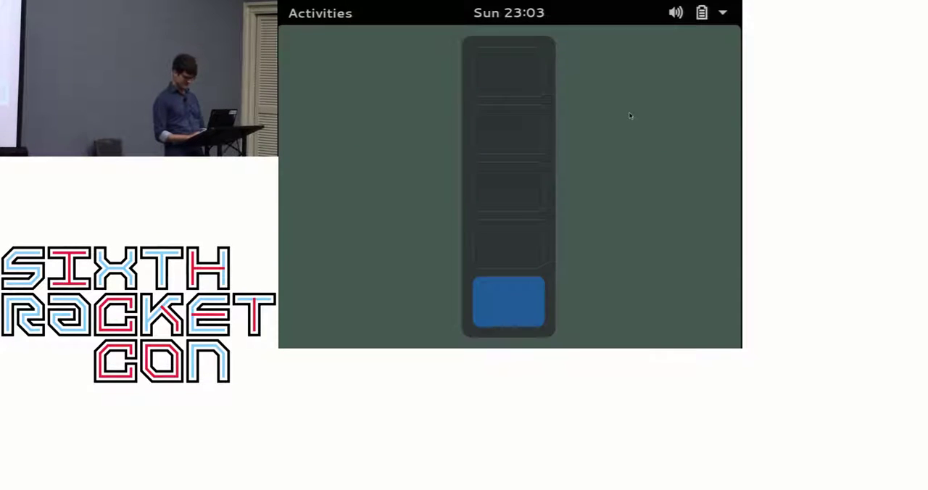
Search Activities for 'dr' and launch DrRacket 6.5 with an untitled #lang racket file.
type("dr")
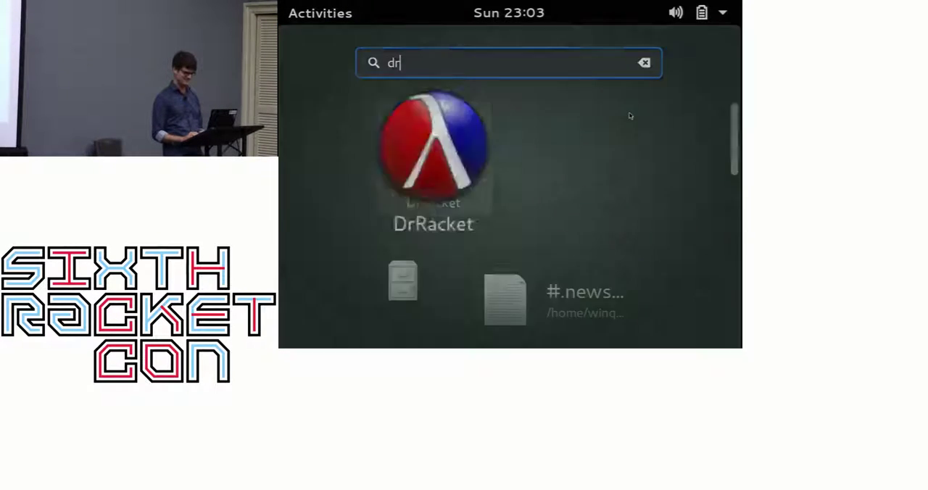
left_click(433, 153)
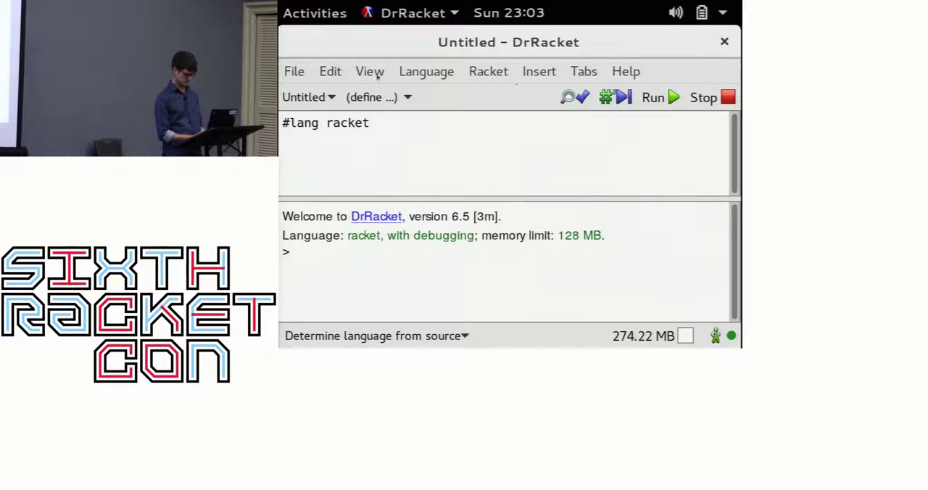
left_click(370, 71)
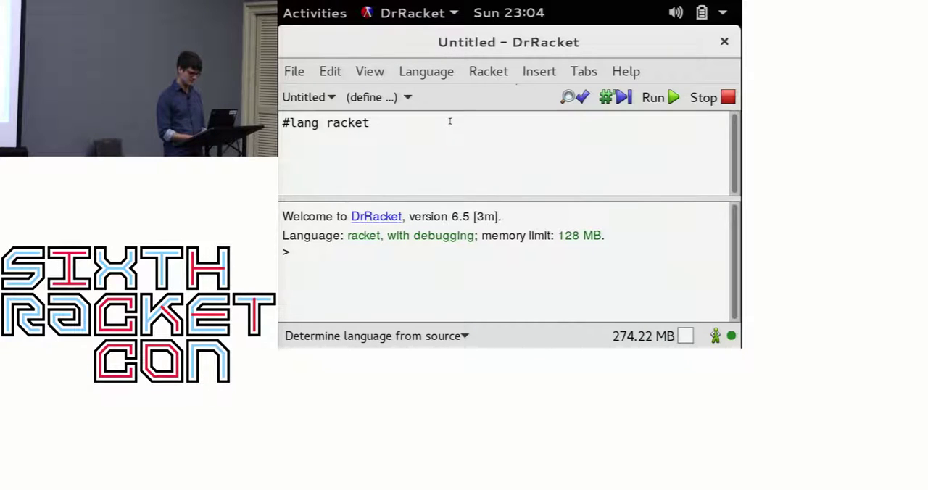
left_click(370, 71)
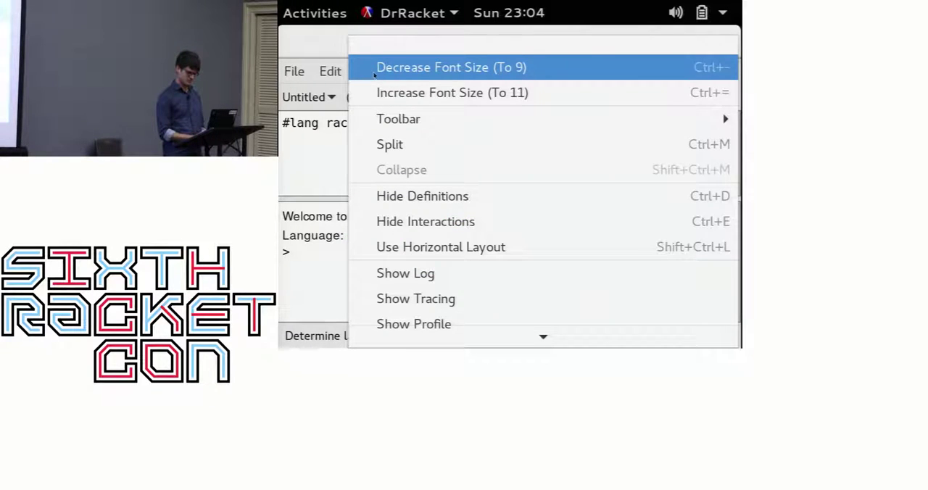
mouse_move(495, 143)
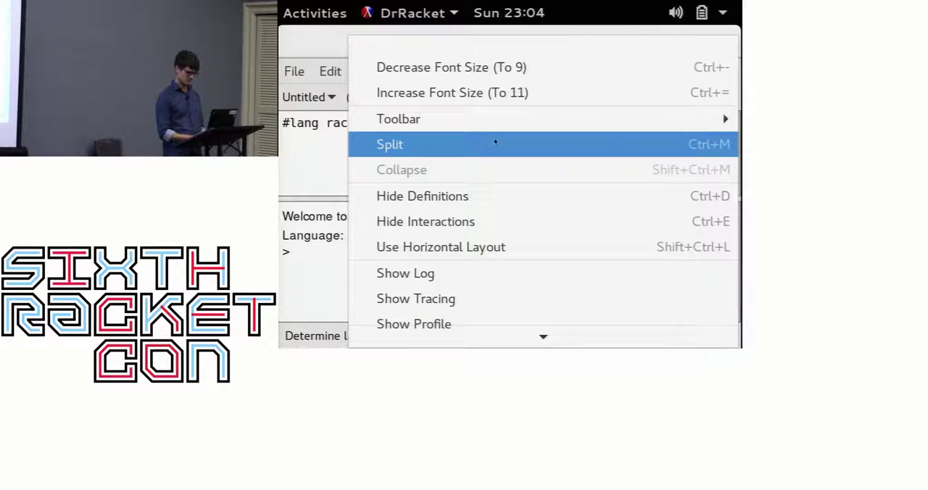
left_click(389, 145)
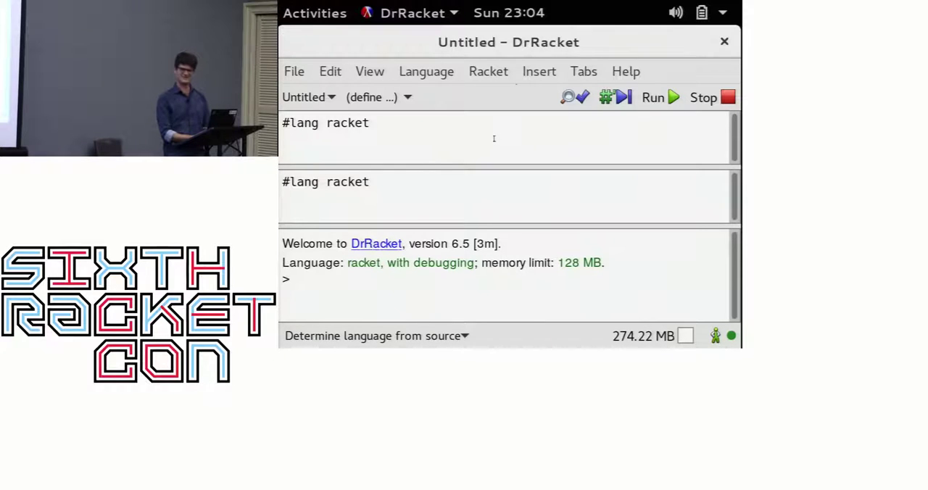
left_click(723, 41)
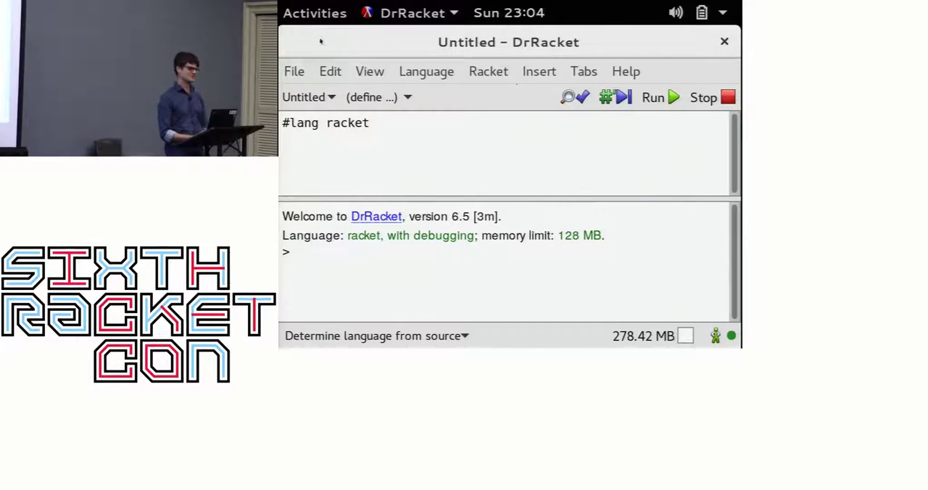
Open talk.rkt, run it, and view the EXIF output showing 1600 by 1200.
left_click(293, 71)
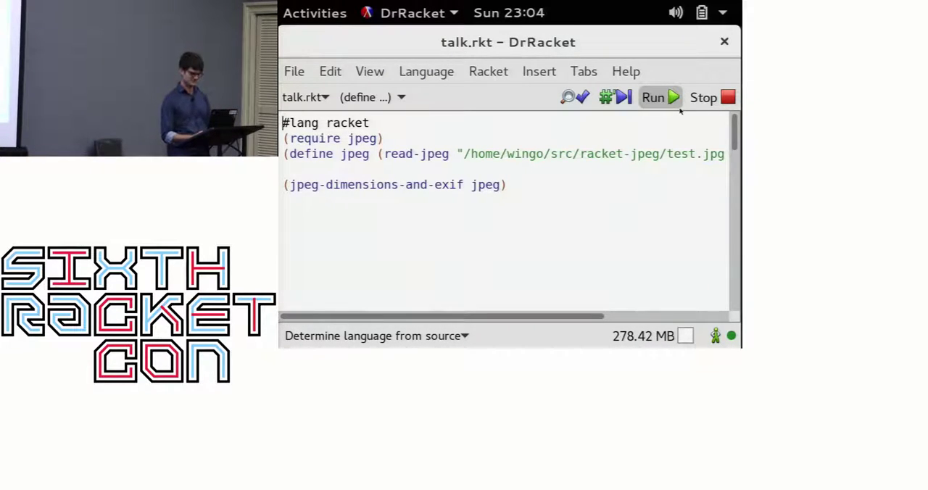
left_click(651, 97)
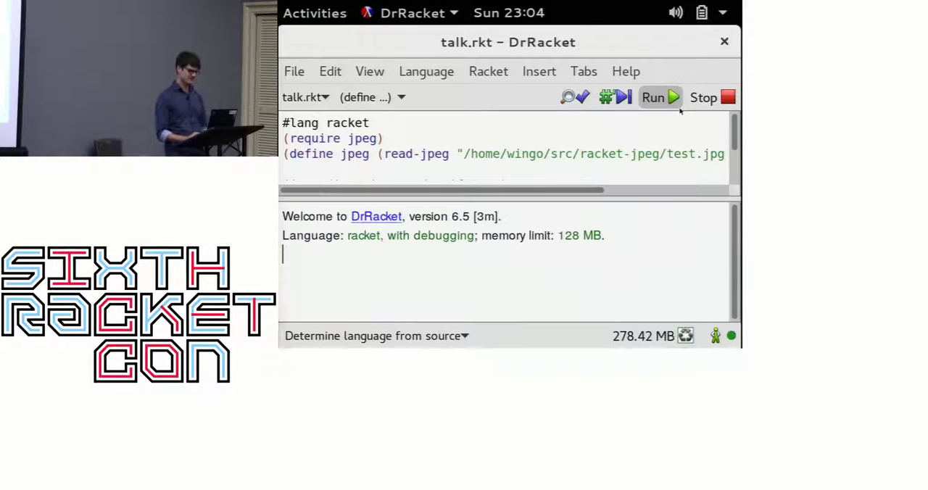
left_click(652, 97)
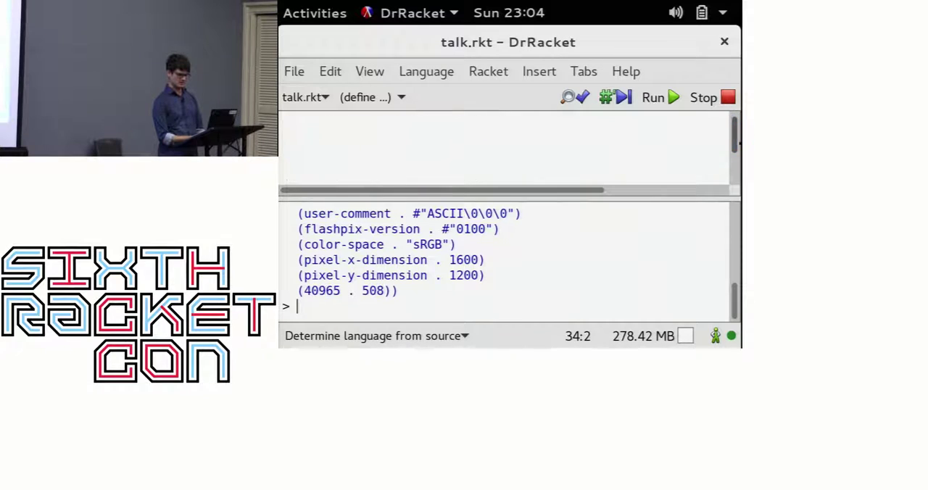
scroll("up", 3)
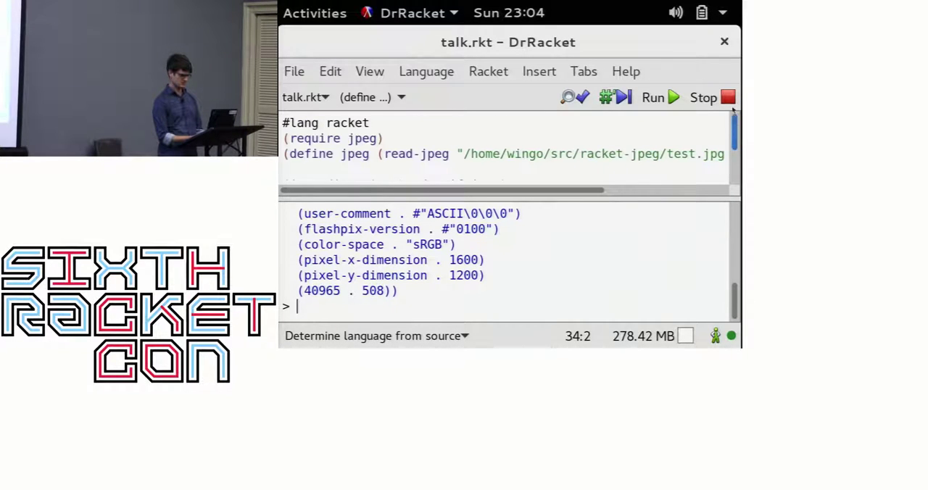
left_click(530, 153)
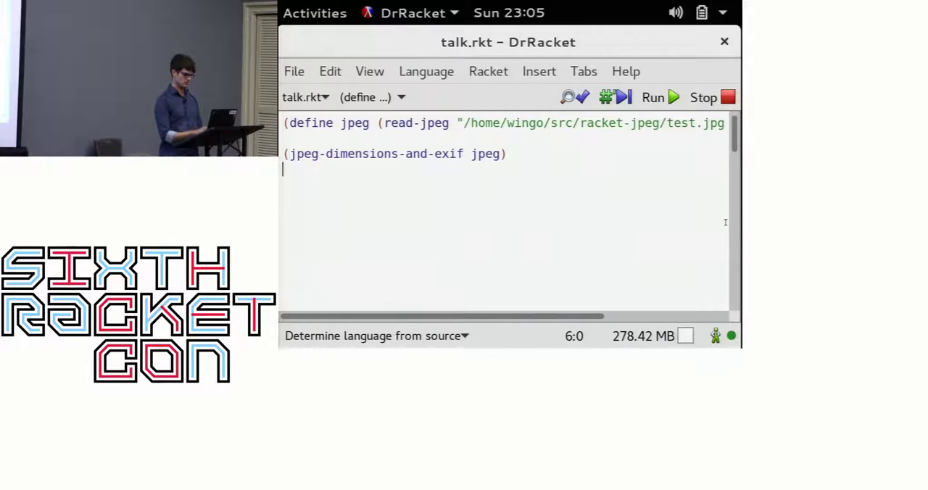
Rerun talk.rkt and scroll through the output listing 500 by 375 and the EXIF fields.
left_click(652, 97)
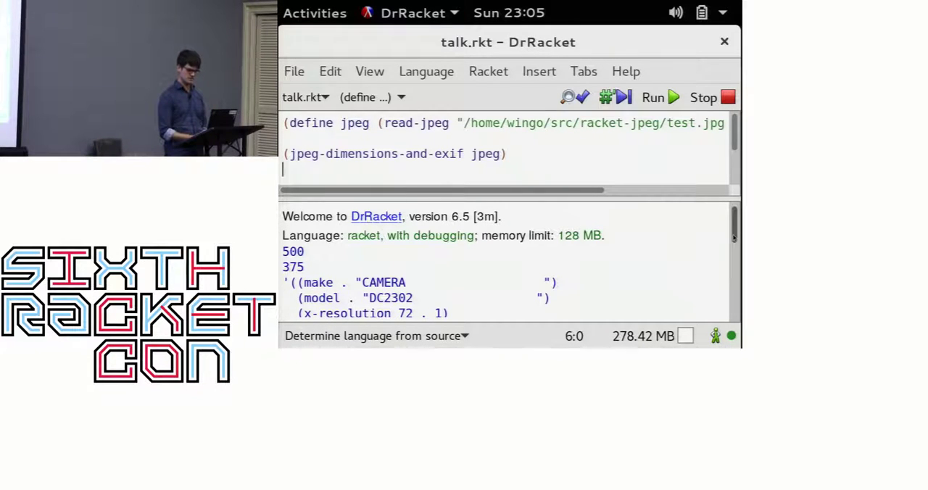
scroll("down", 3)
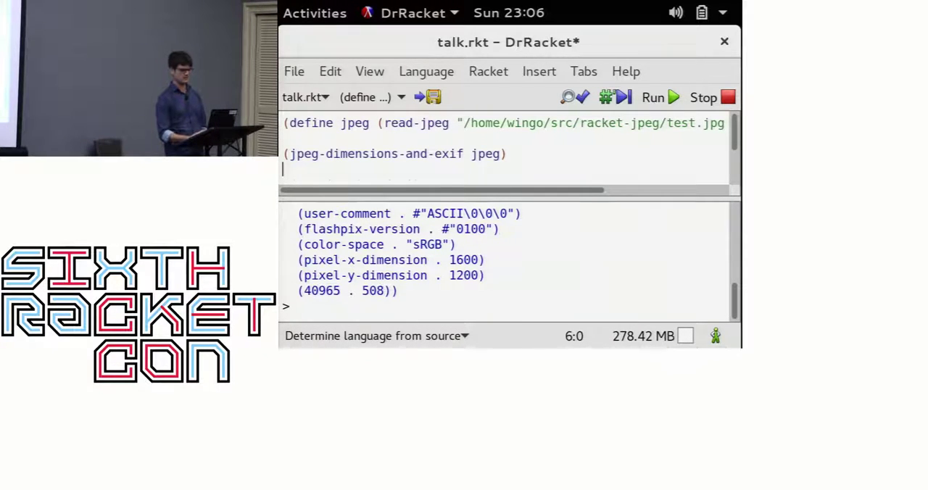
Add (require jpeg/gui), define pic via jpeg->bitmap, and run to display the photo.
type("(require jpeg/gui)")
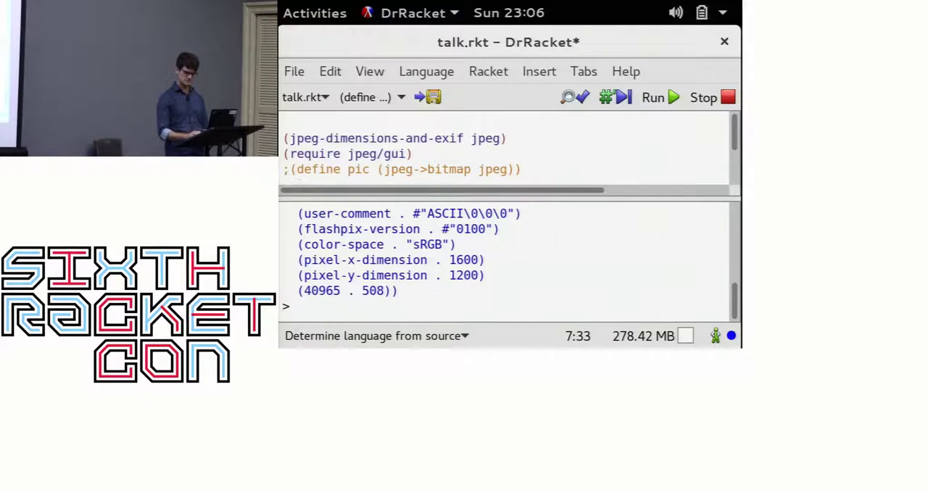
type(";pic")
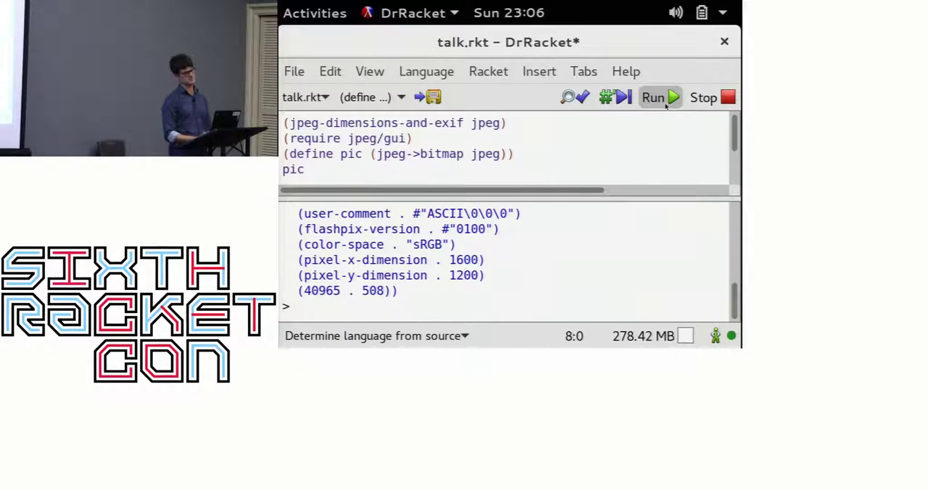
left_click(652, 97)
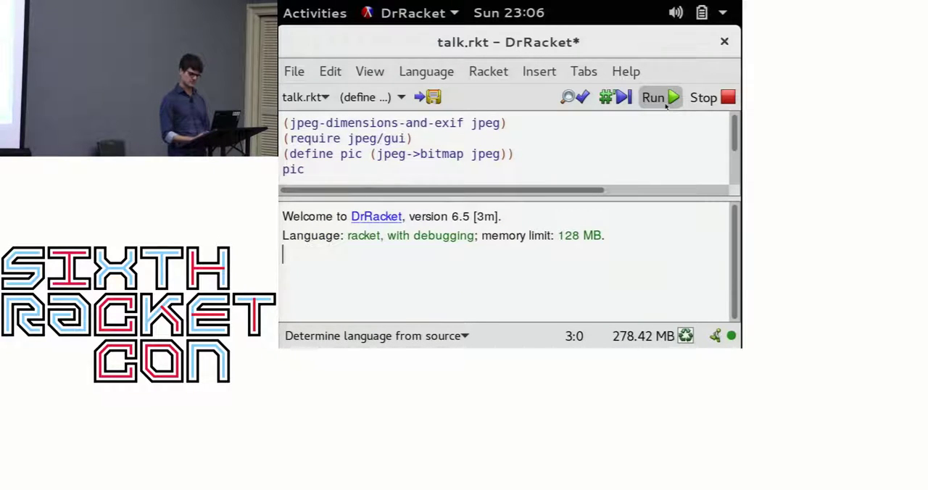
left_click(652, 98)
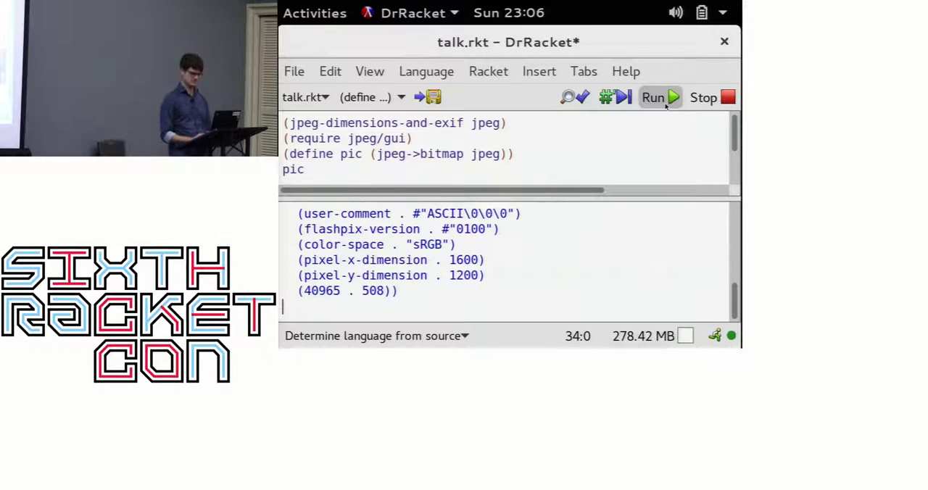
left_click(652, 97)
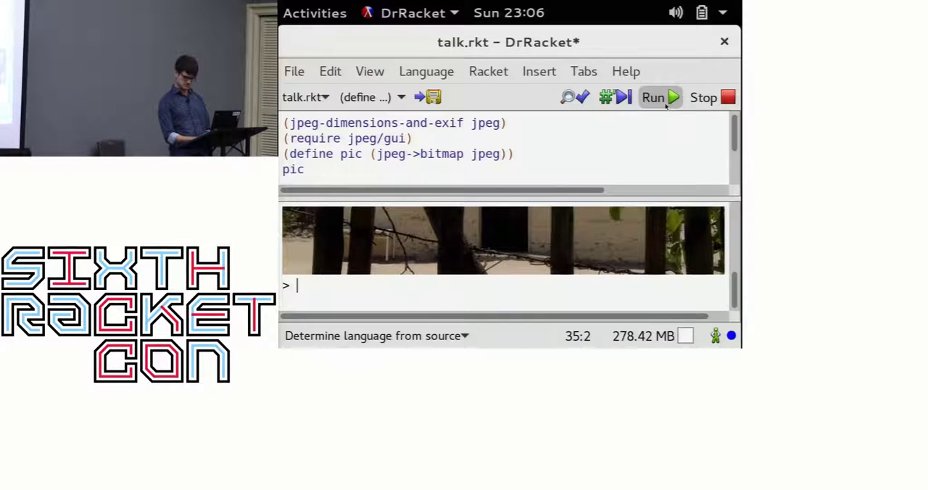
scroll("down", 3)
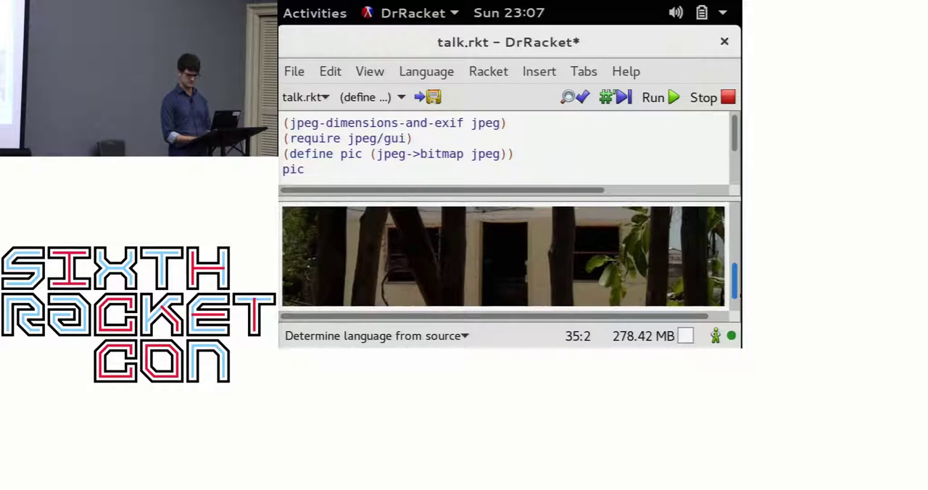
left_click(652, 97)
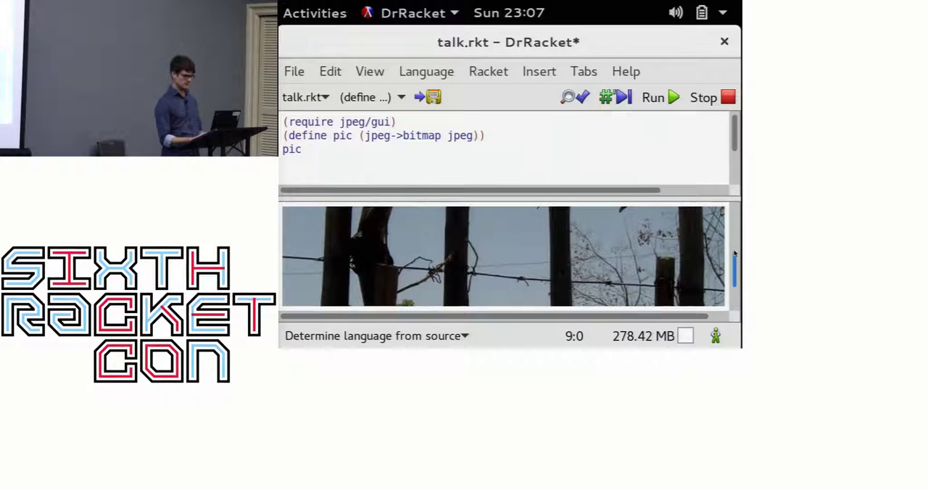
Run the re-encoding code and compare the original photo with pic2 in the REPL.
key("Return")
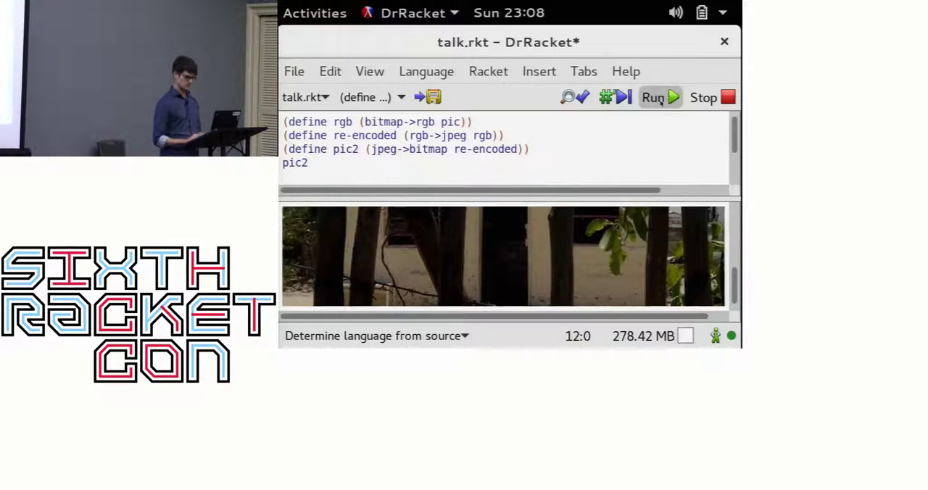
left_click(653, 97)
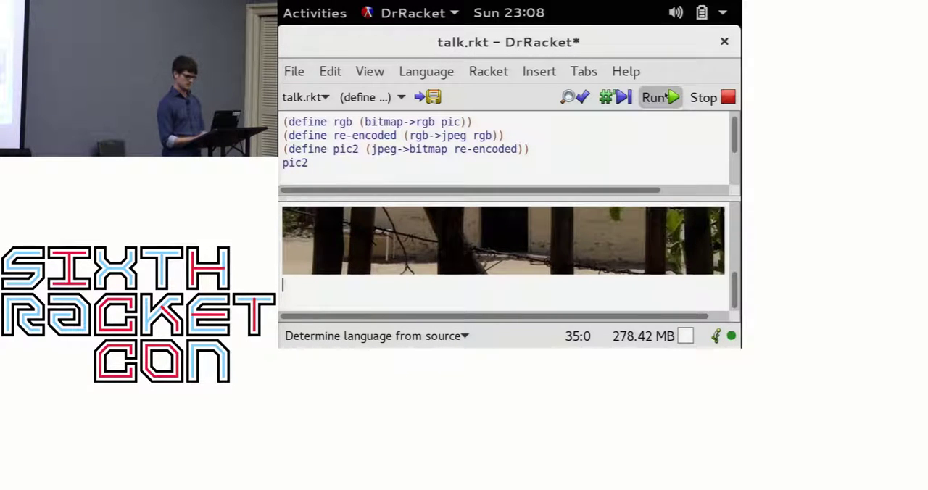
left_click(653, 97)
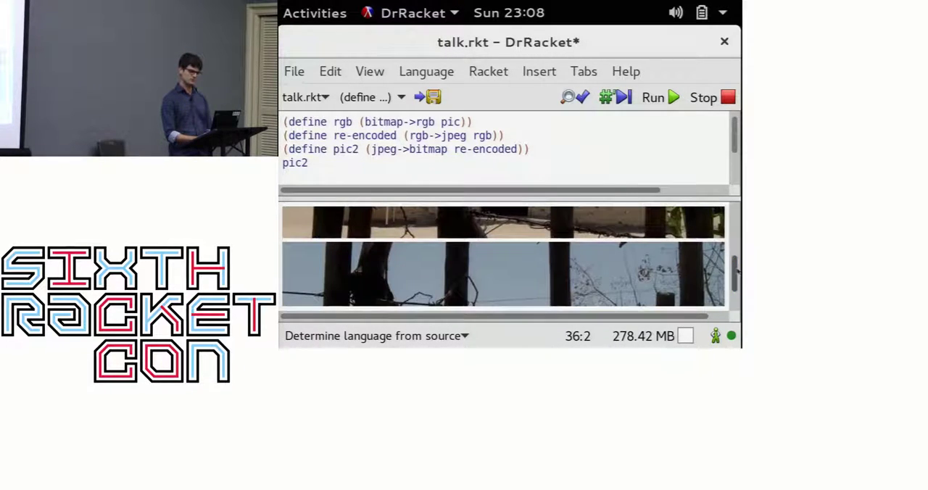
scroll("down", 3)
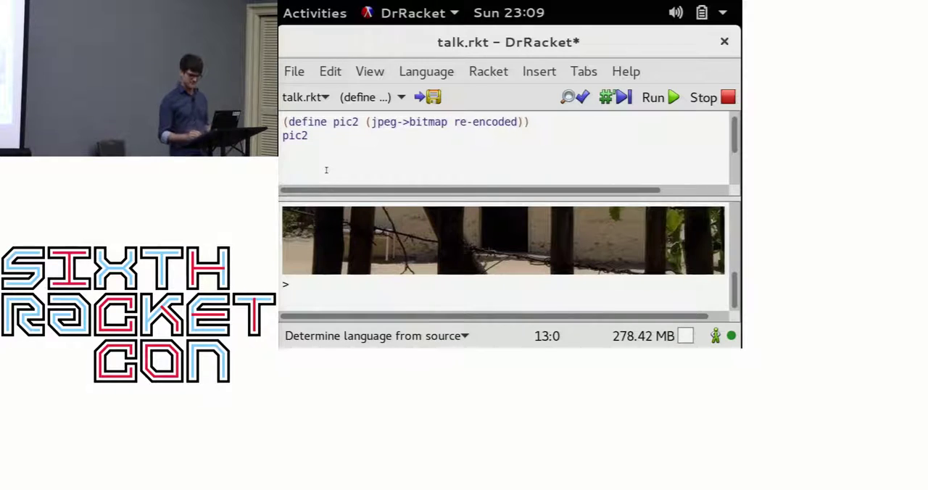
Add (jpeg->bitmap (bitmap->jpeg pic #:quality 5)) below pic2 in talk.rkt.
key("Return")
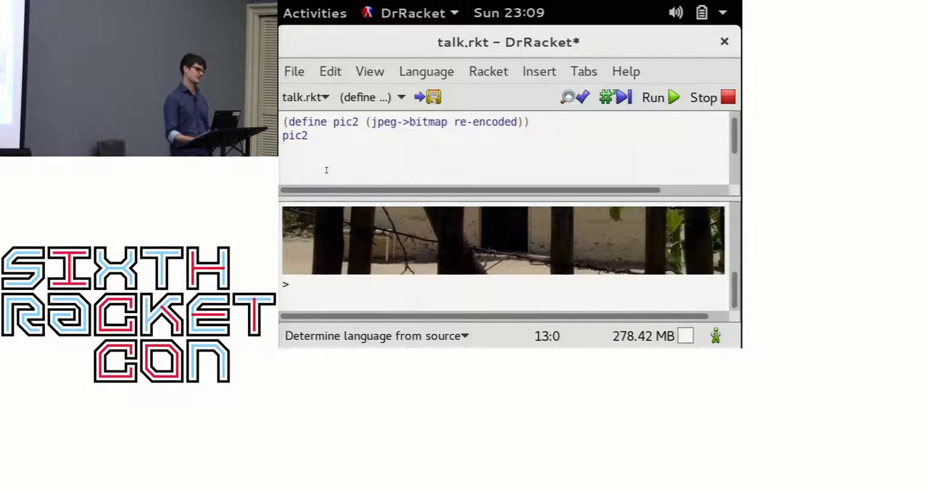
type("(jpeg->bitmap (bitmap->jpeg pic #:quality 5))")
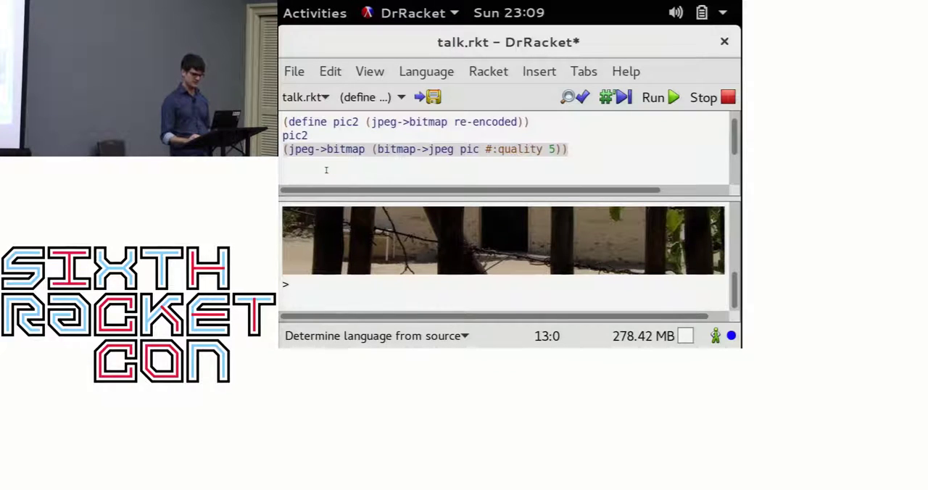
key("Return")
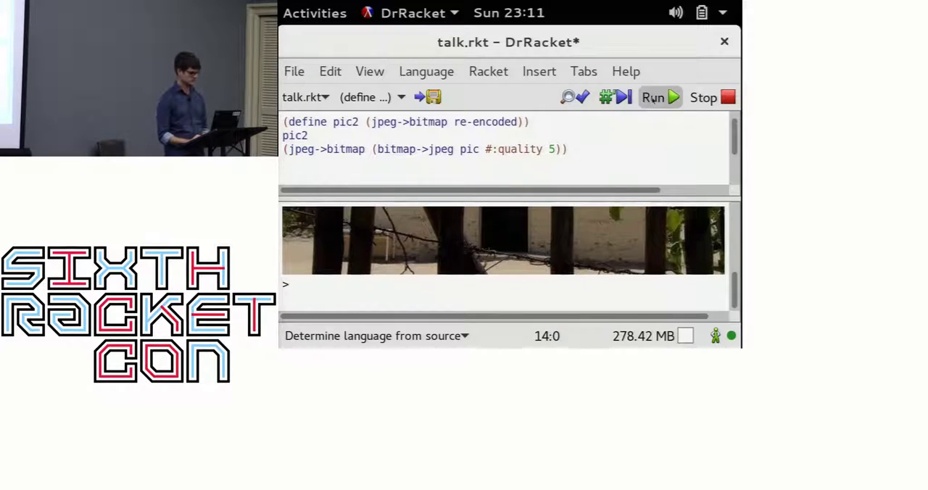
Run talk.rkt and scroll the output to view the blocky quality-5 image.
left_click(659, 98)
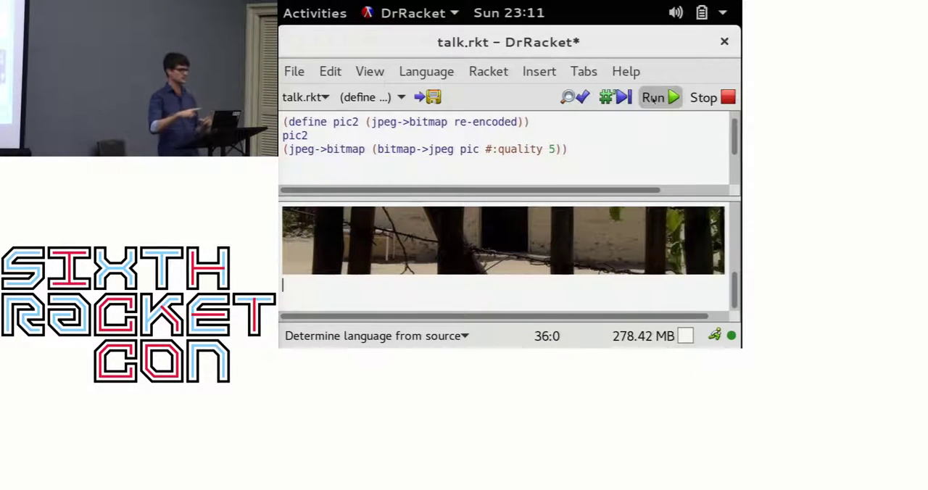
left_click(652, 98)
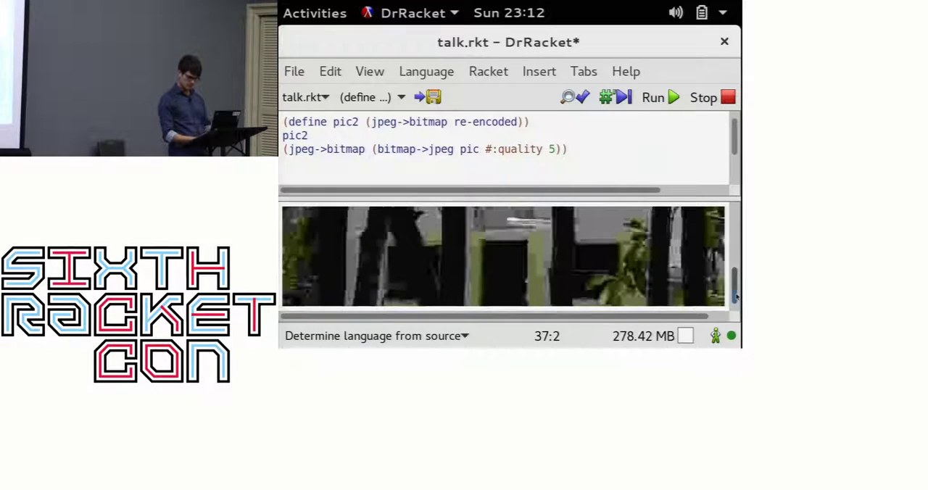
scroll("down", 3)
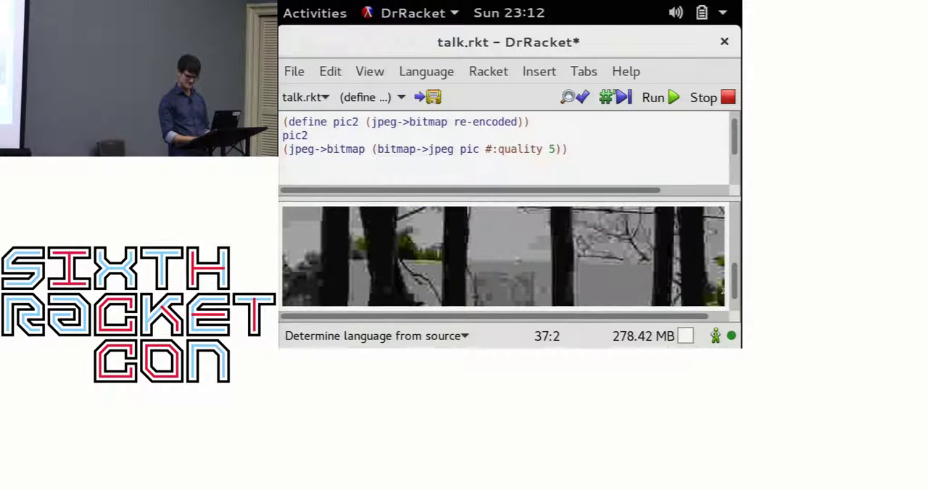
left_click(652, 97)
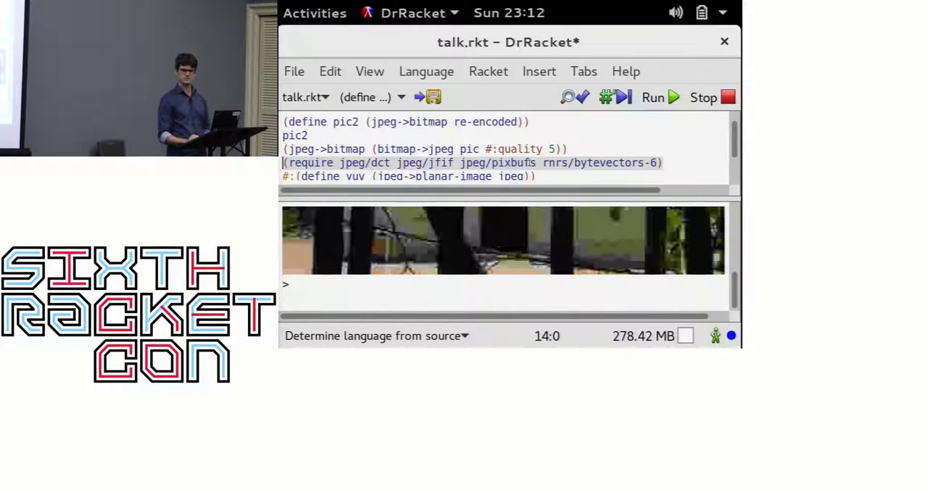
Remove the #; comment before (define yuv ...) and add blank lines around the require block.
double_click(500, 162)
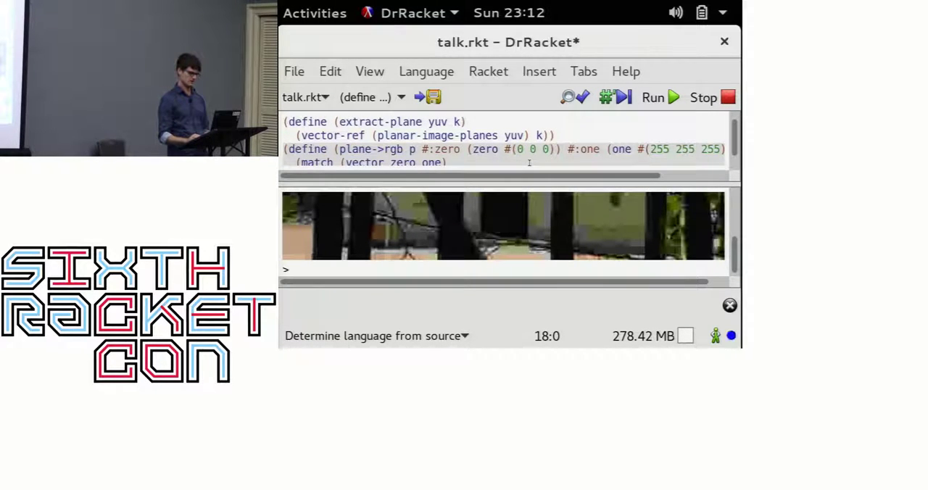
scroll("down", 3)
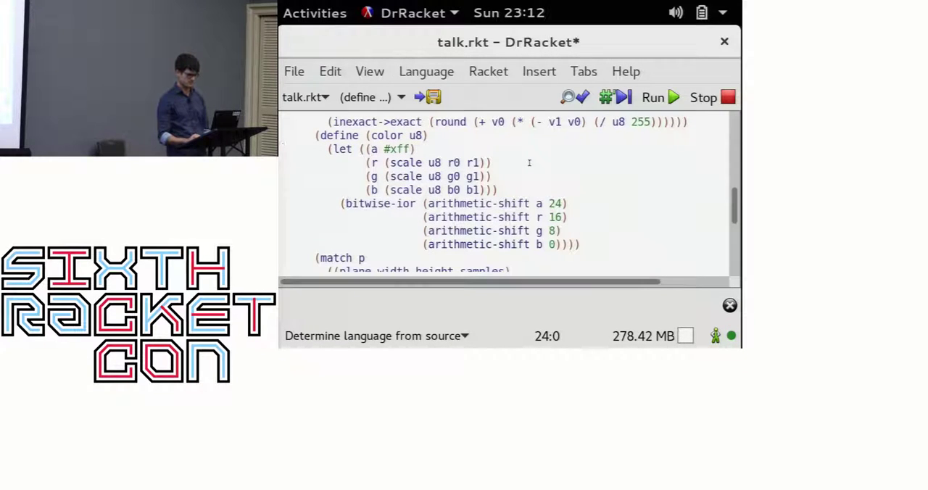
scroll("up", 3)
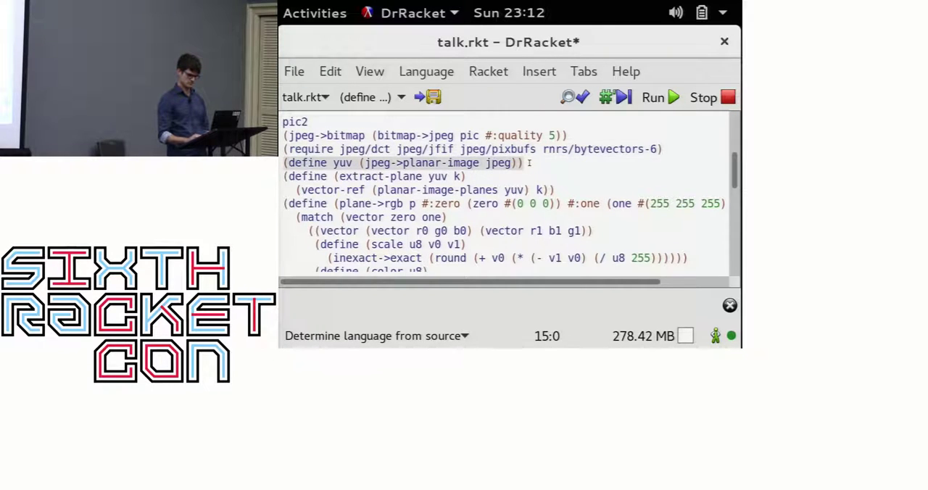
key("Return")
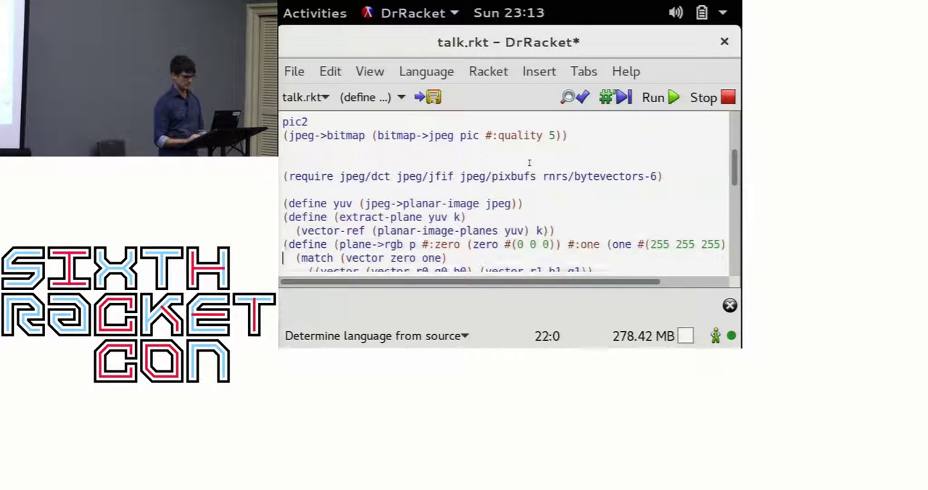
Uncomment the define y/u/v lines and their rgb->bitmap display expressions.
scroll("down", 3)
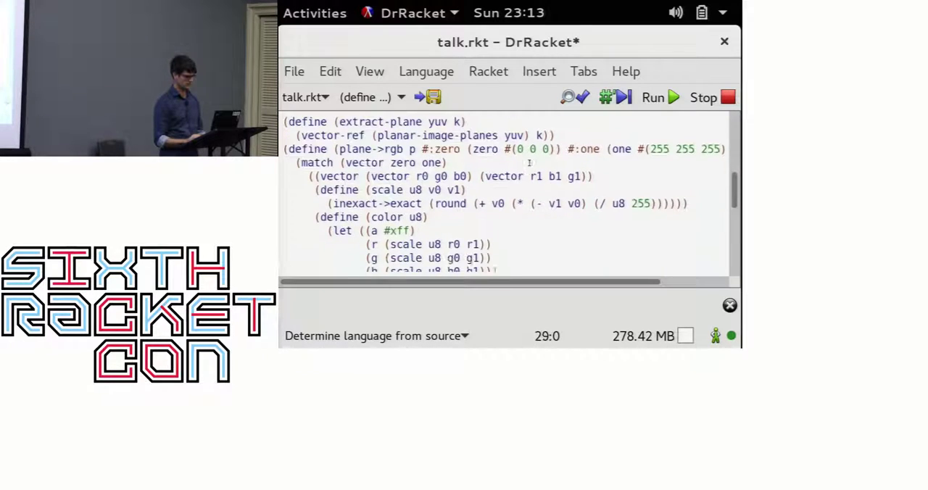
scroll("down", 3)
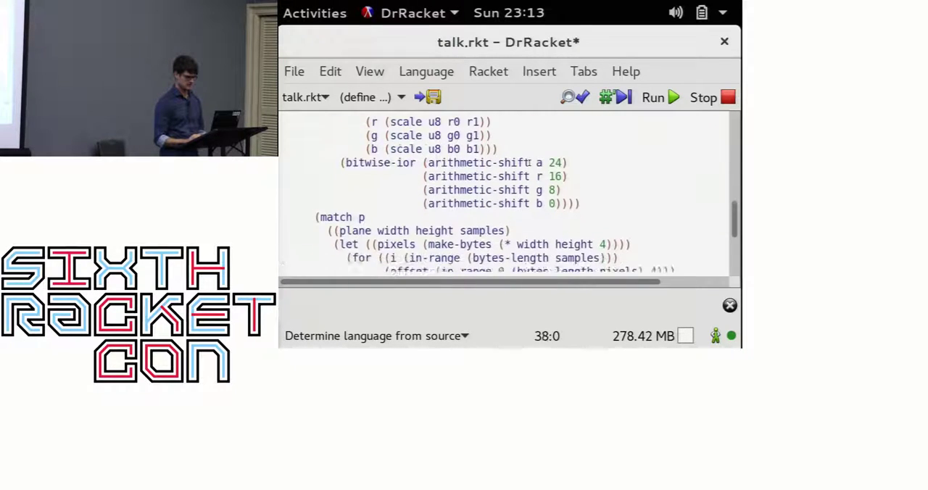
scroll("down", 3)
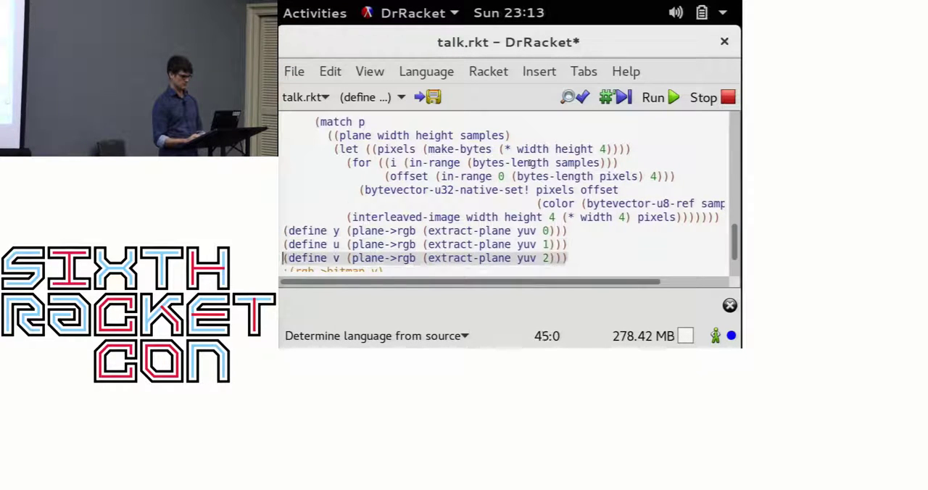
scroll("up", 3)
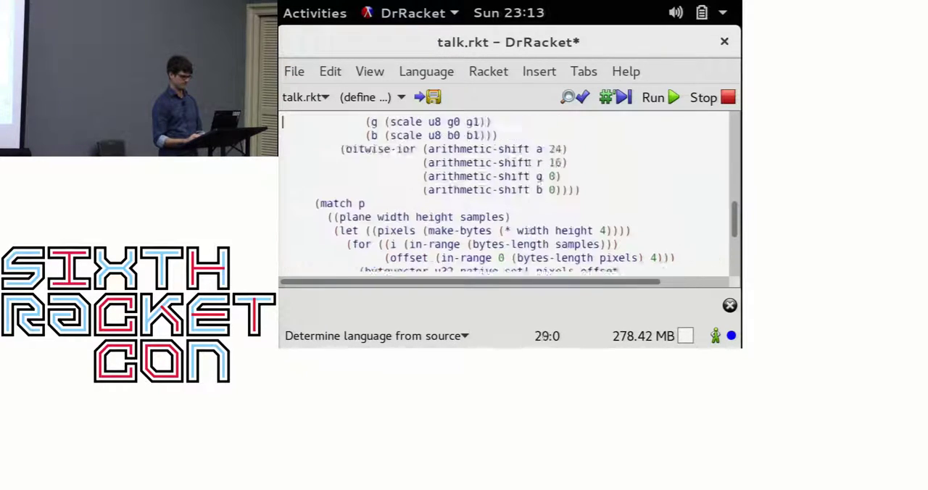
scroll("up", 3)
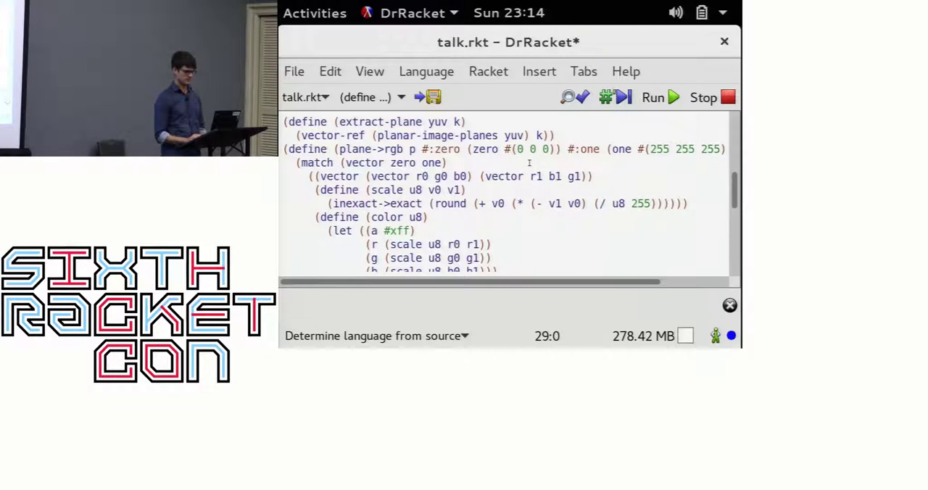
scroll("down", 3)
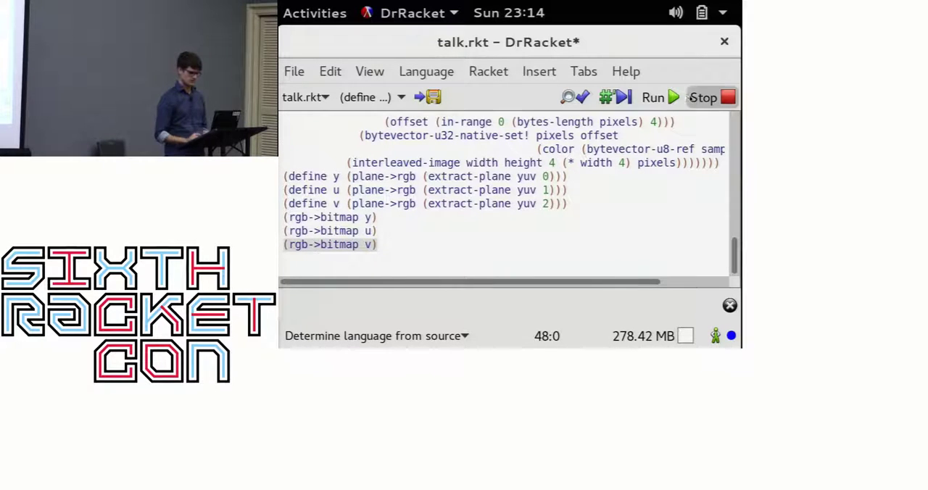
Rerun talk.rkt to display the colour photo and the grey plane bitmap.
left_click(652, 97)
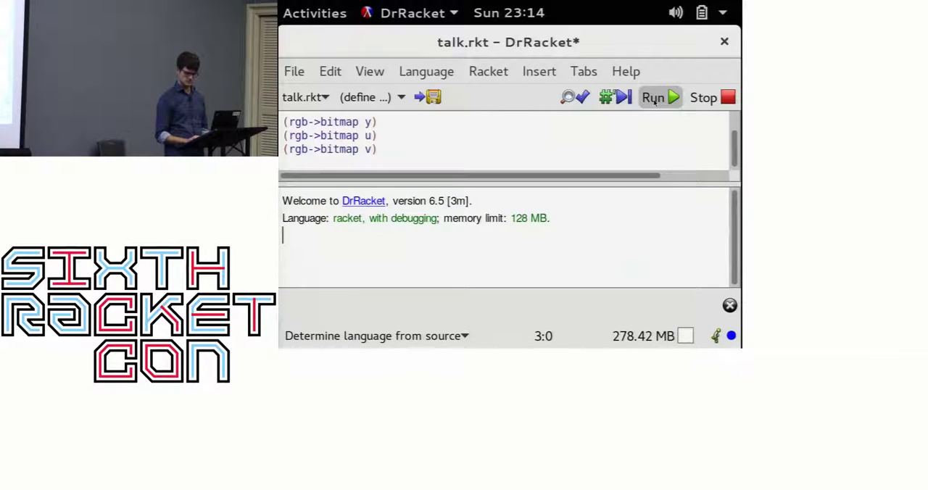
left_click(653, 98)
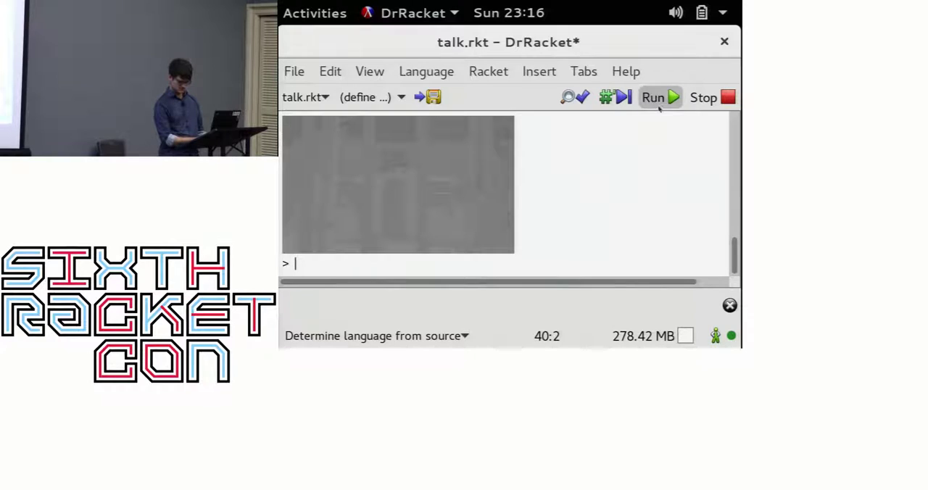
left_click(652, 97)
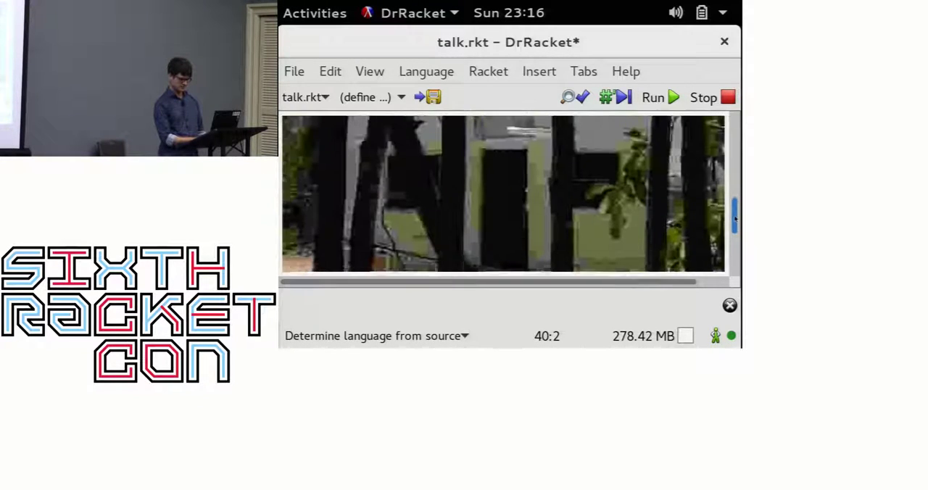